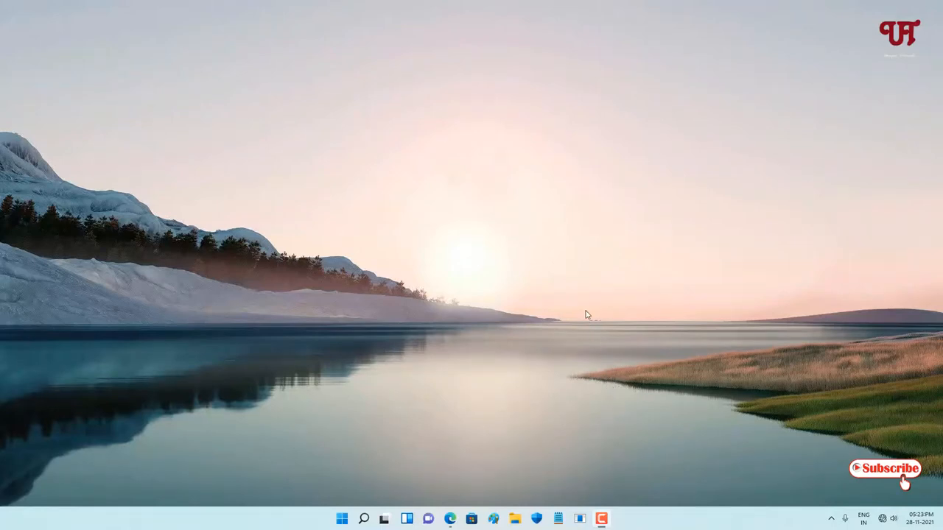
pyautogui.moveTo(527, 385)
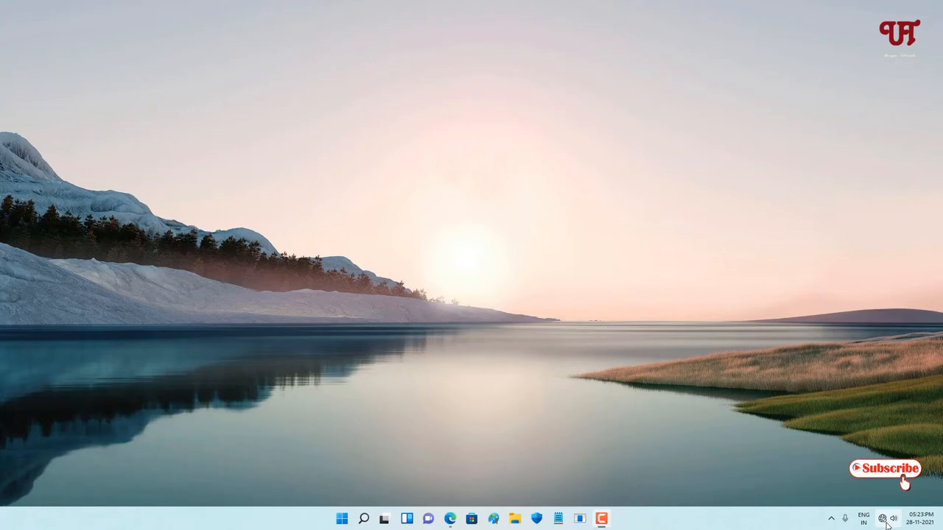
pyautogui.moveTo(882, 518)
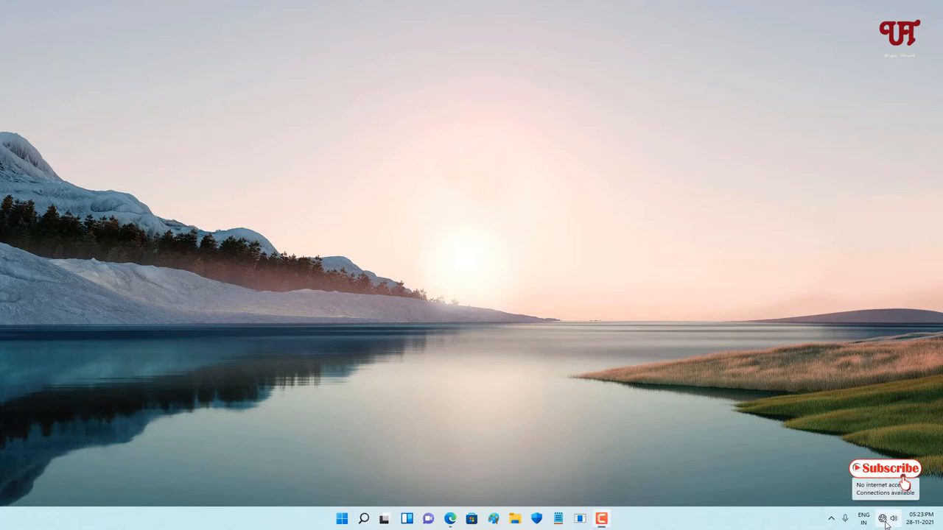
# Step: Show the list of available Wi-Fi networks from the taskbar Quick Settings
pyautogui.click(881, 519)
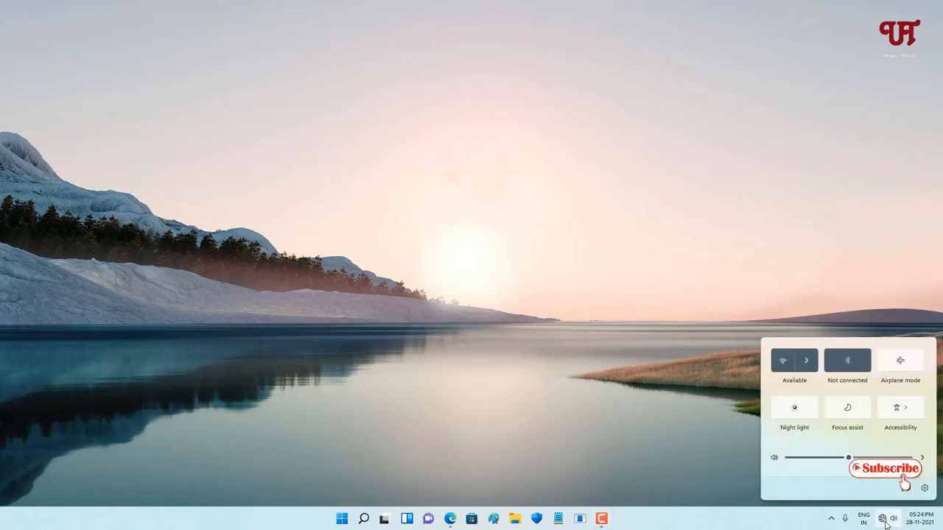
pyautogui.click(805, 359)
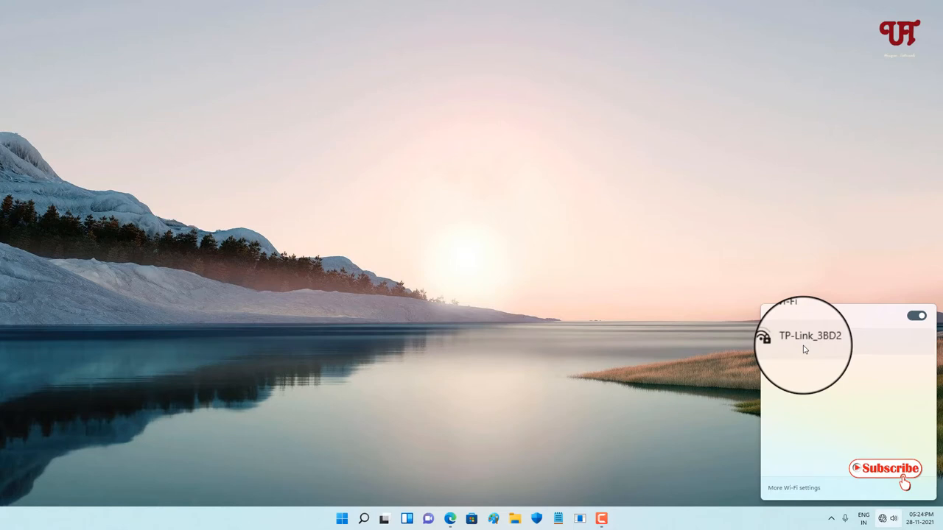
# Step: Connect the laptop to the TP-Link_3BD2 Wi-Fi network
pyautogui.click(810, 336)
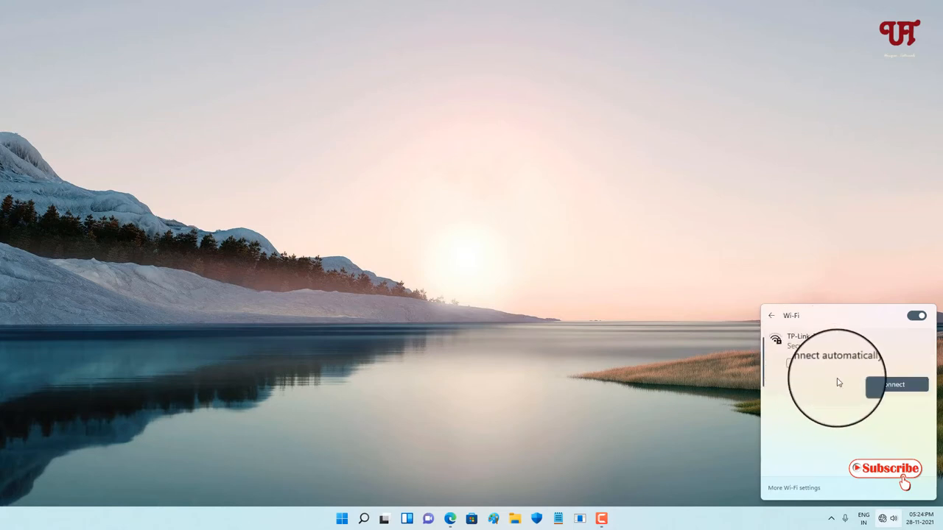
pyautogui.click(895, 384)
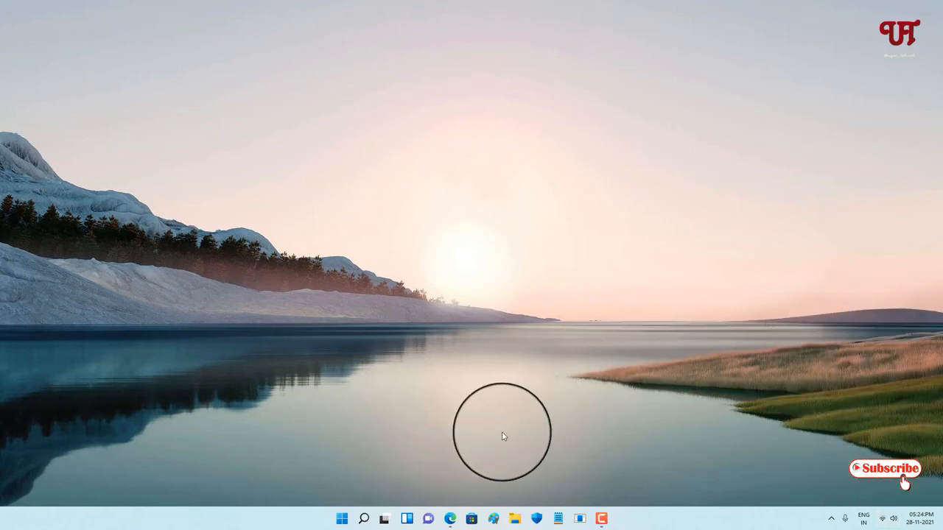
# Step: Launch Microsoft Edge to the Google home page
pyautogui.click(451, 518)
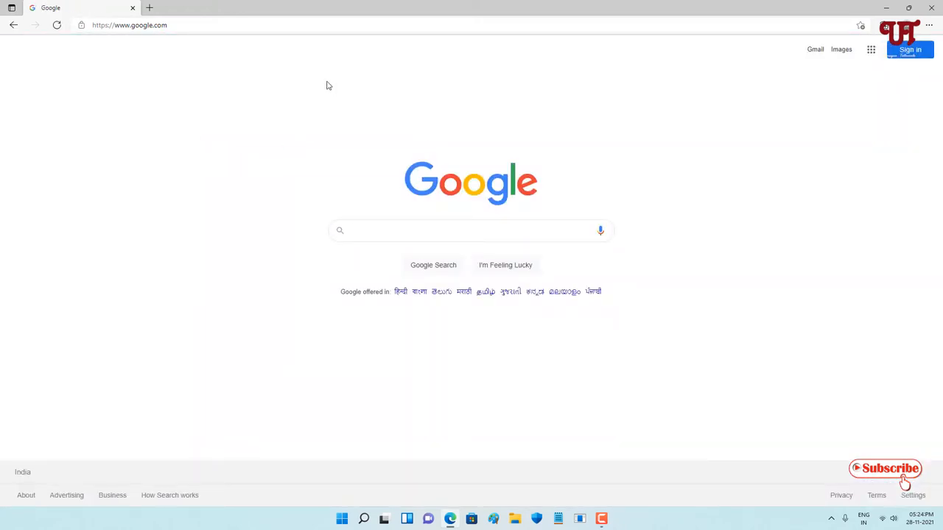
pyautogui.moveTo(298, 109)
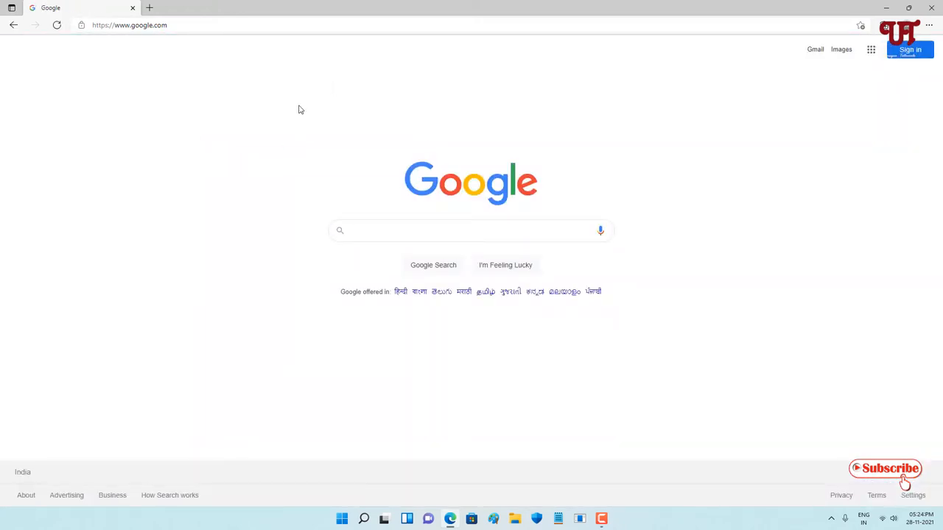
# Step: Load the Google Images page to confirm internet works, then close the browser
pyautogui.click(841, 50)
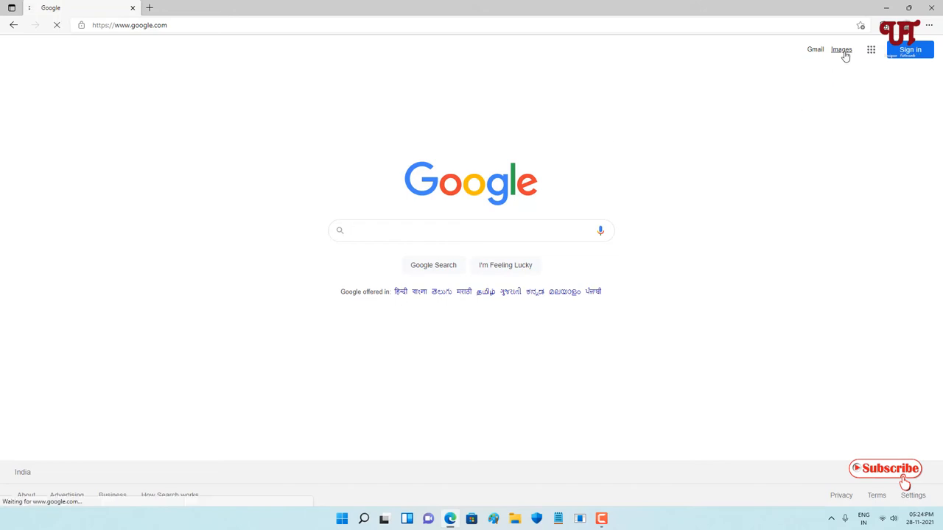
pyautogui.moveTo(822, 104)
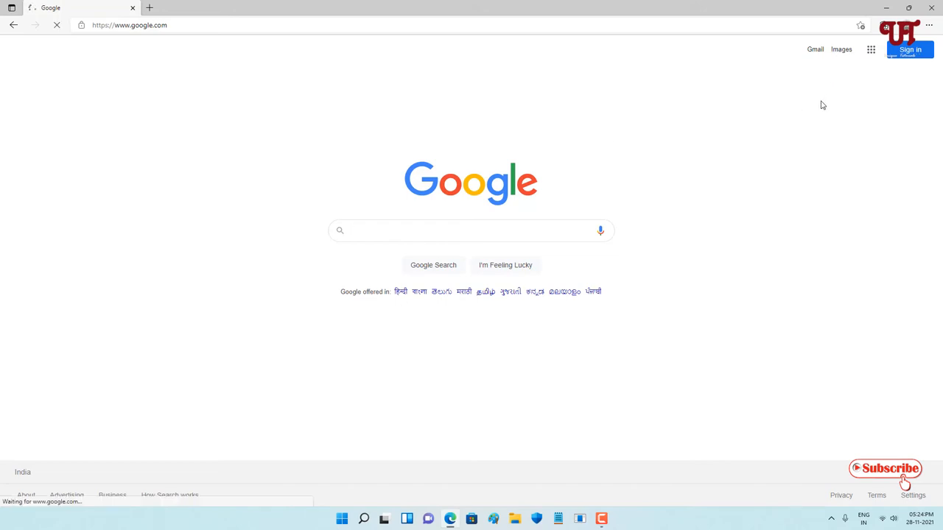
pyautogui.click(841, 48)
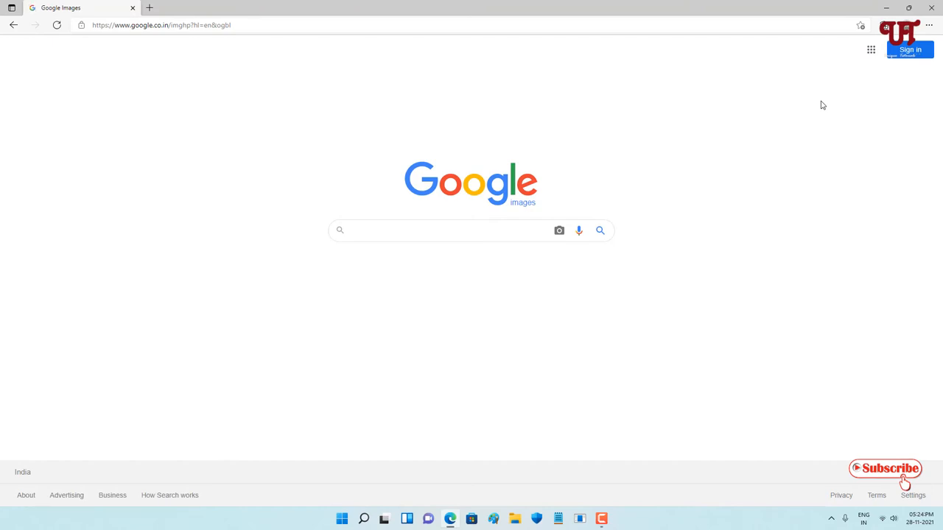
pyautogui.moveTo(601, 50)
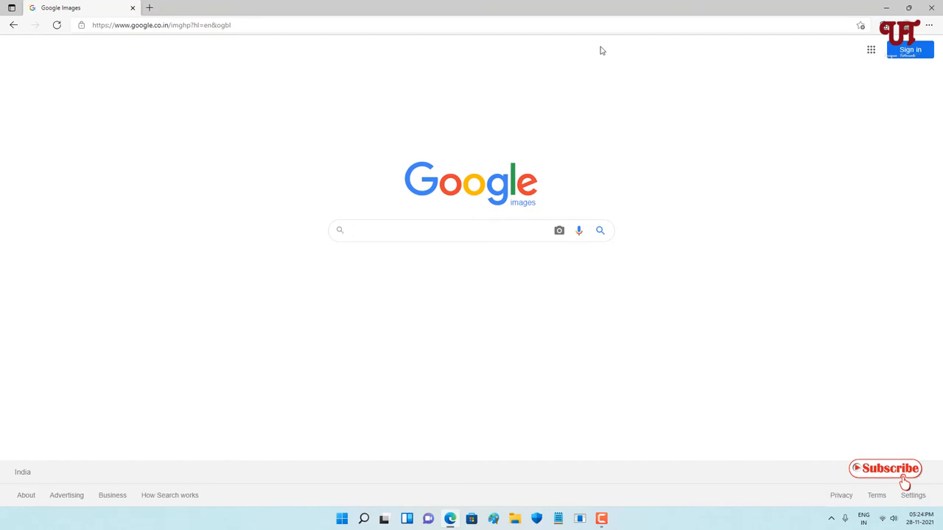
pyautogui.moveTo(464, 171)
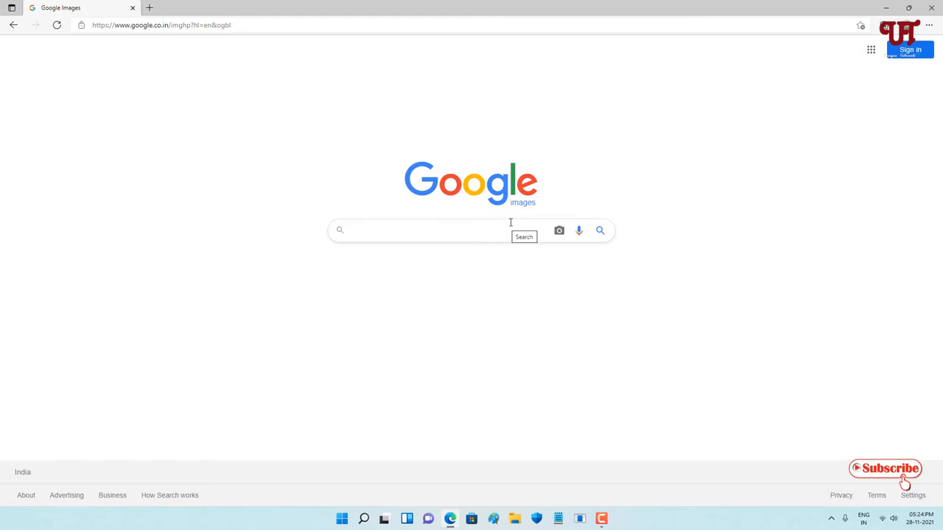
pyautogui.moveTo(610, 166)
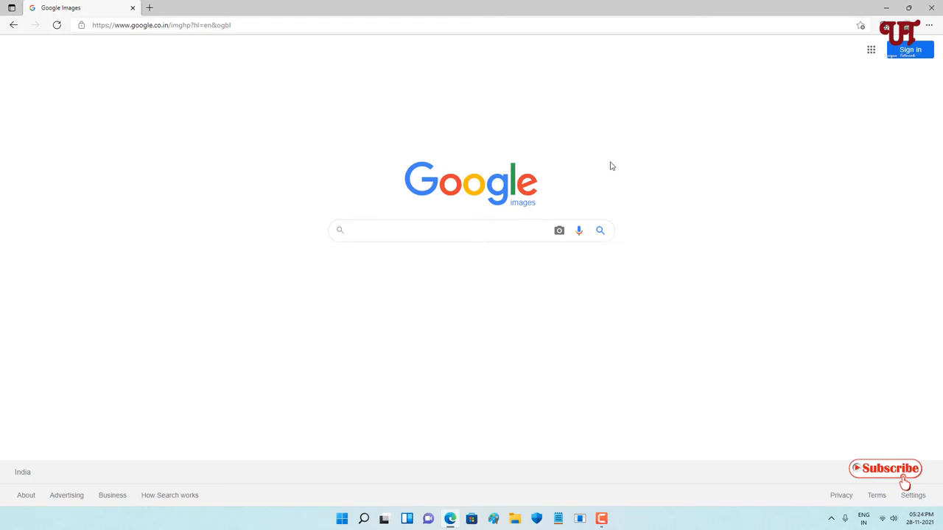
pyautogui.click(442, 230)
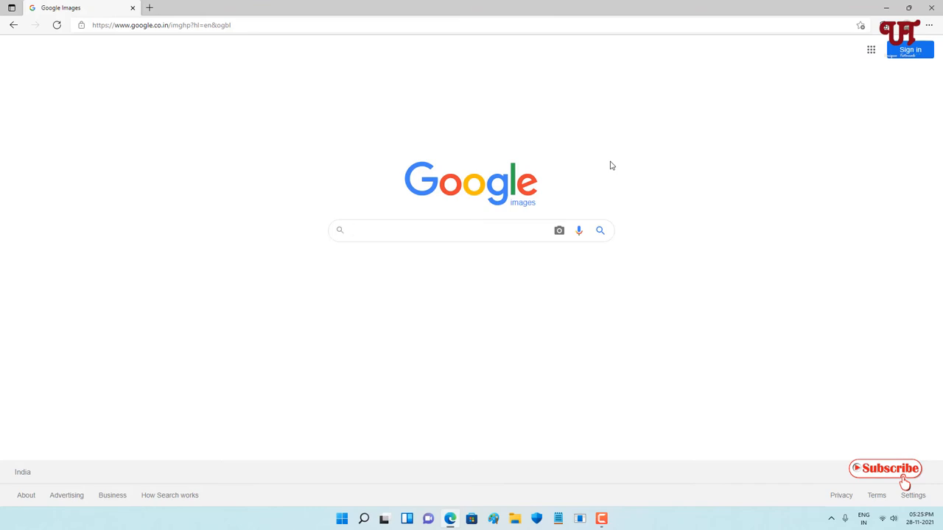
pyautogui.click(449, 229)
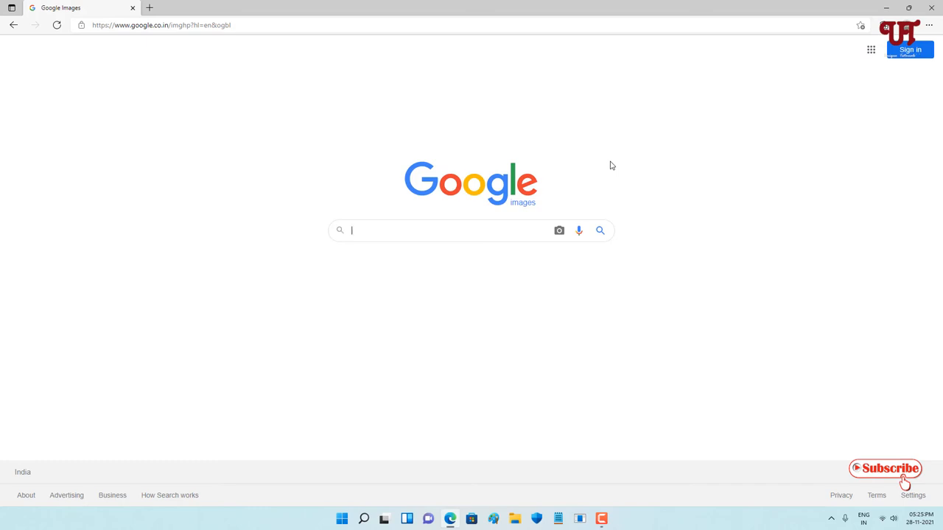
pyautogui.moveTo(691, 139)
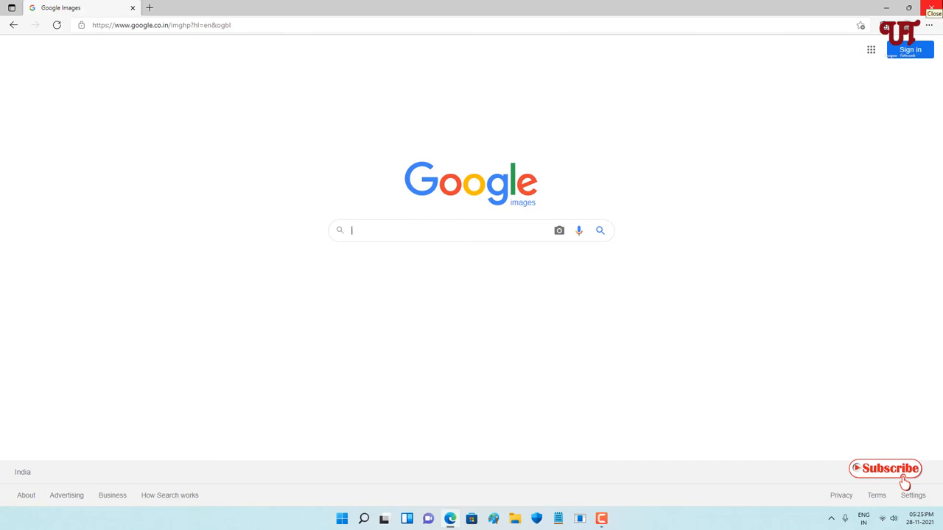
pyautogui.click(933, 14)
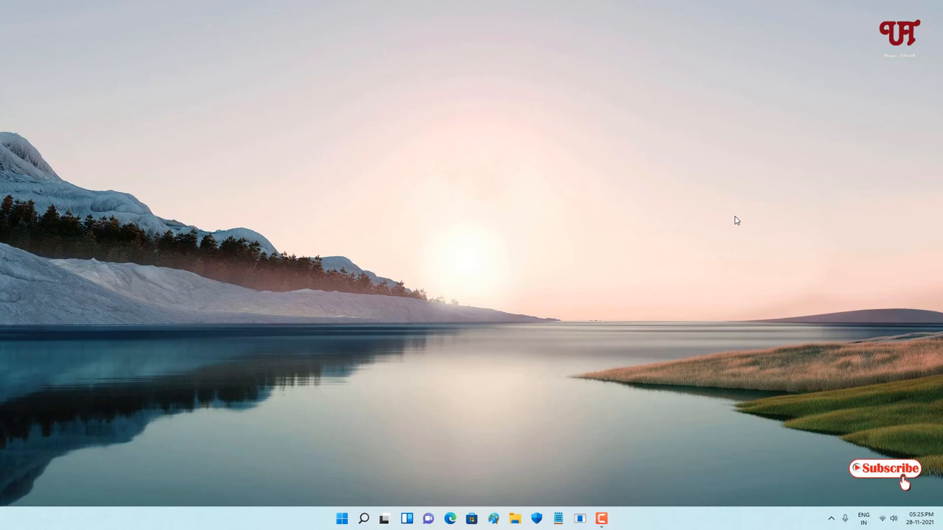
pyautogui.moveTo(677, 281)
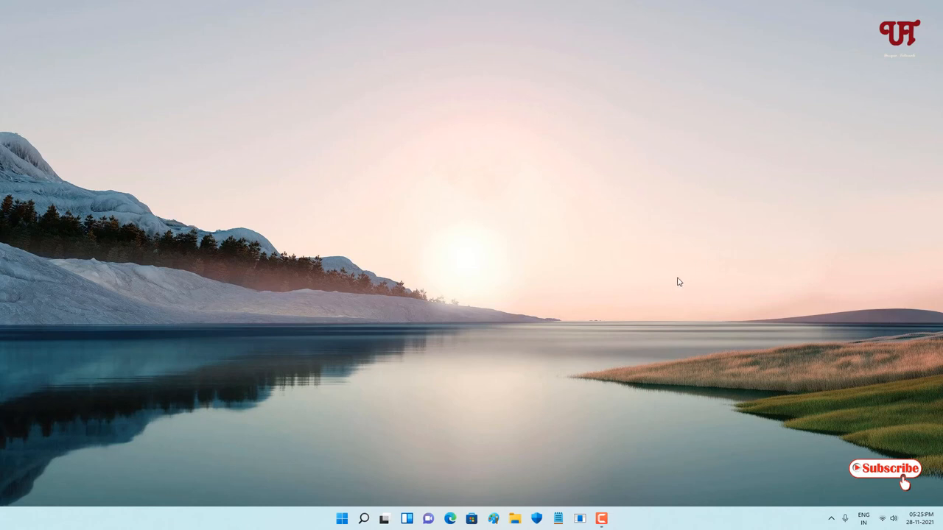
pyautogui.moveTo(676, 285)
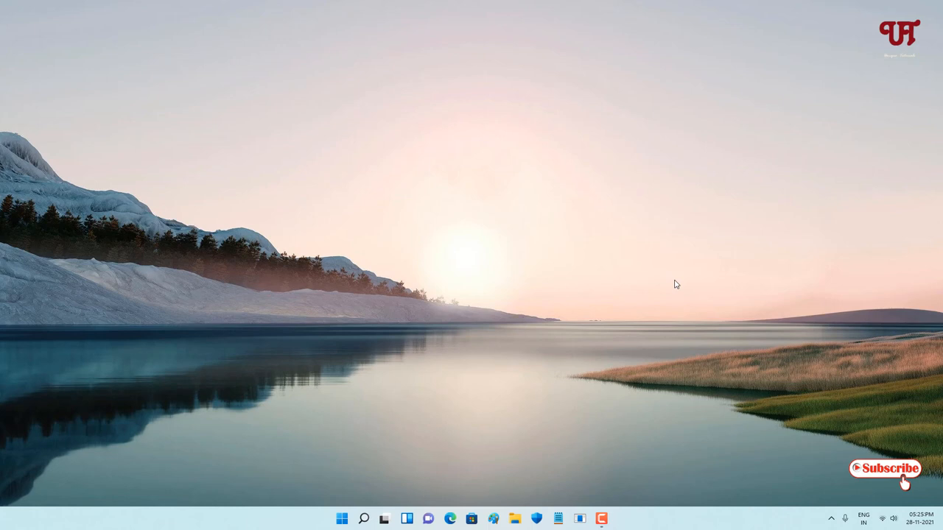